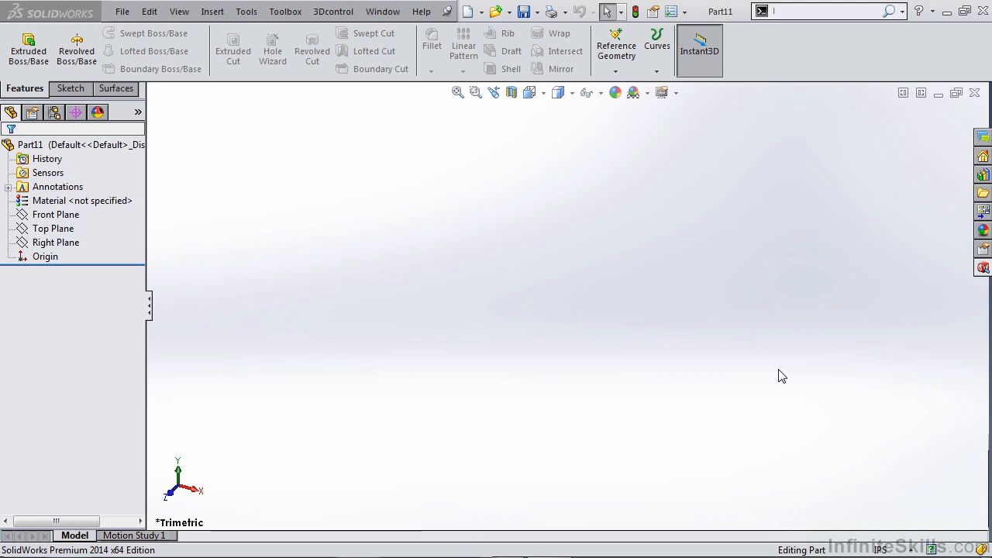
mouse_move(792, 285)
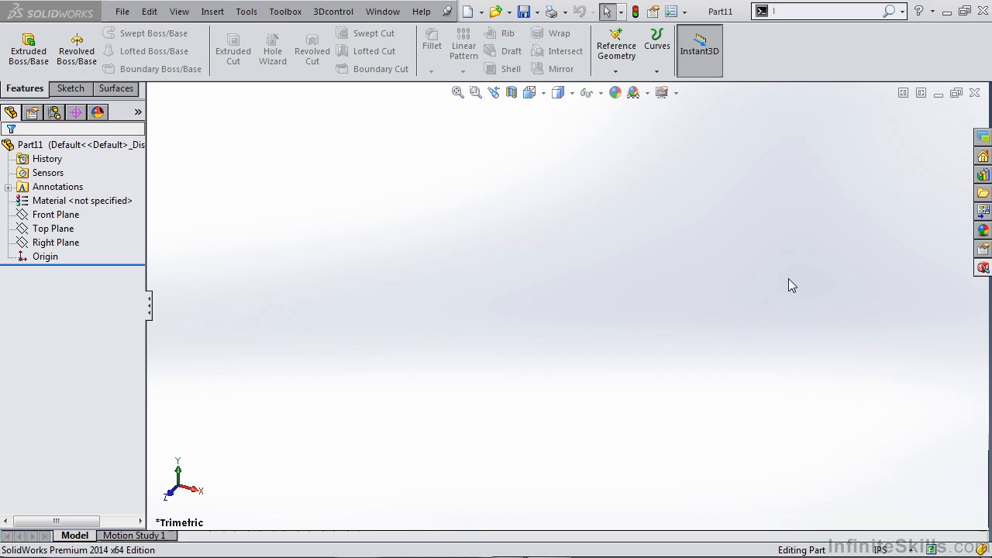
mouse_move(248, 13)
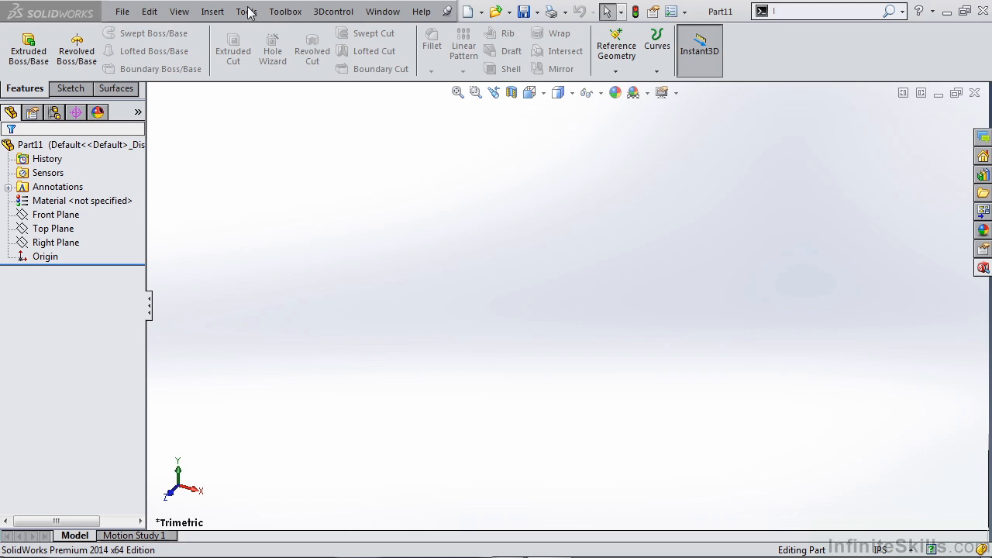
Step: Browse the Tools menu to find the block commands
left_click(247, 11)
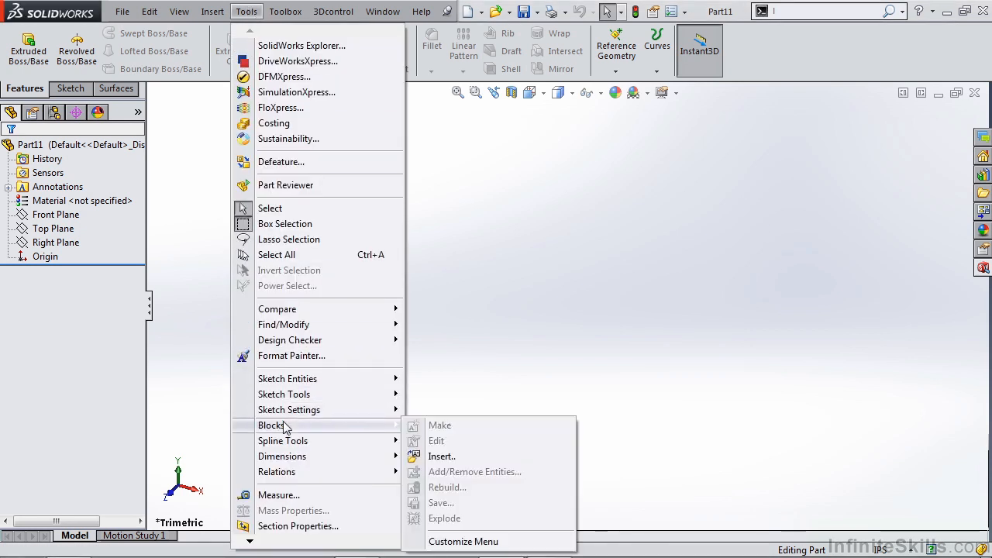
mouse_move(443, 517)
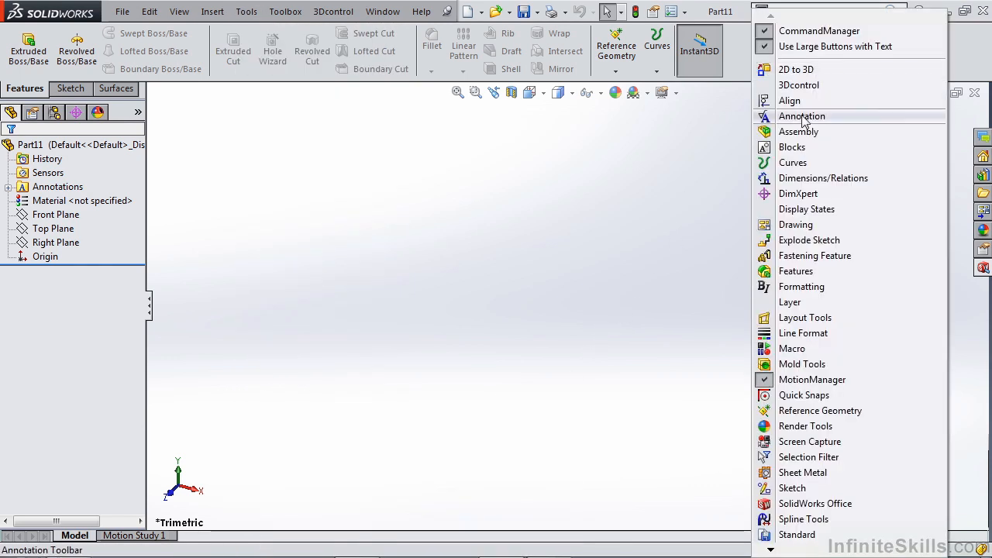
left_click(791, 146)
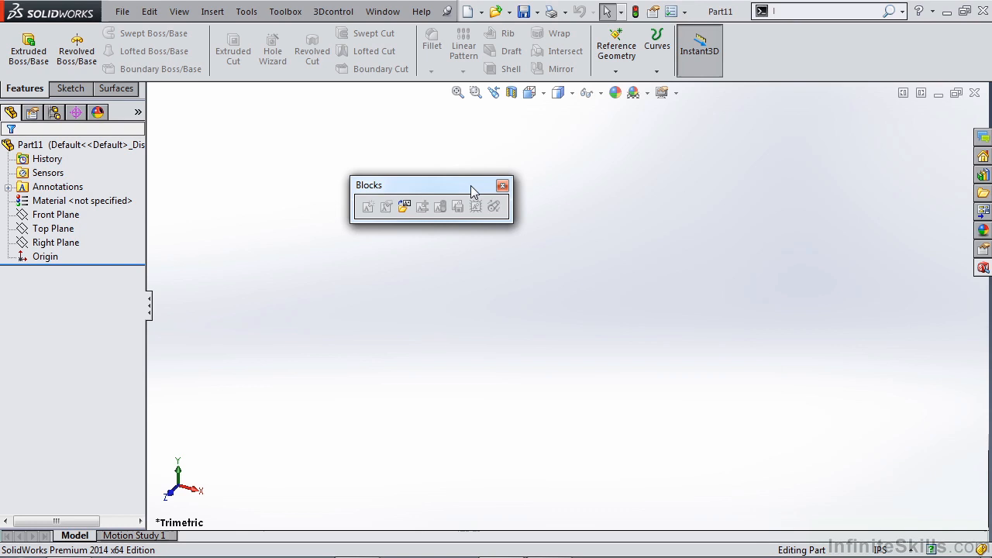
left_click_drag(431, 185, 611, 394)
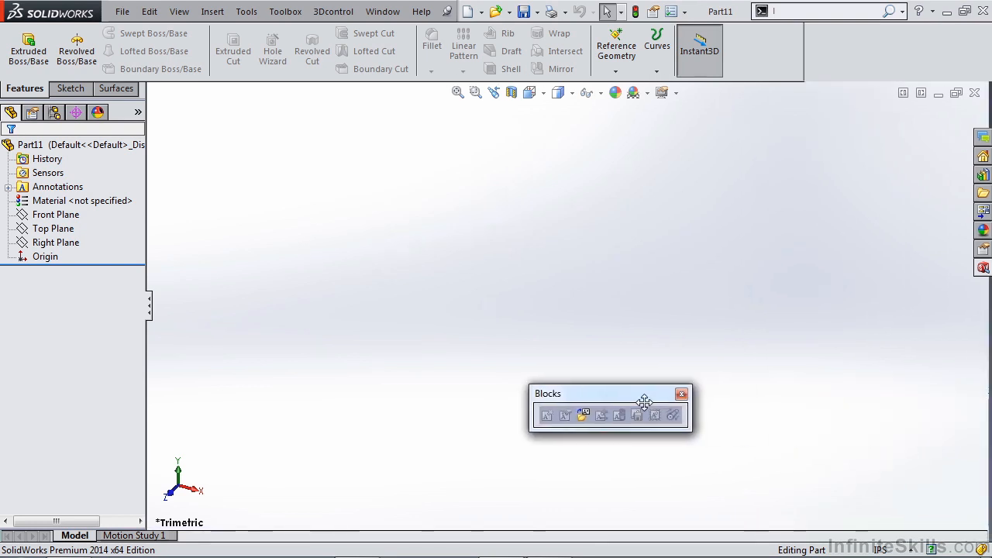
left_click_drag(645, 400, 346, 314)
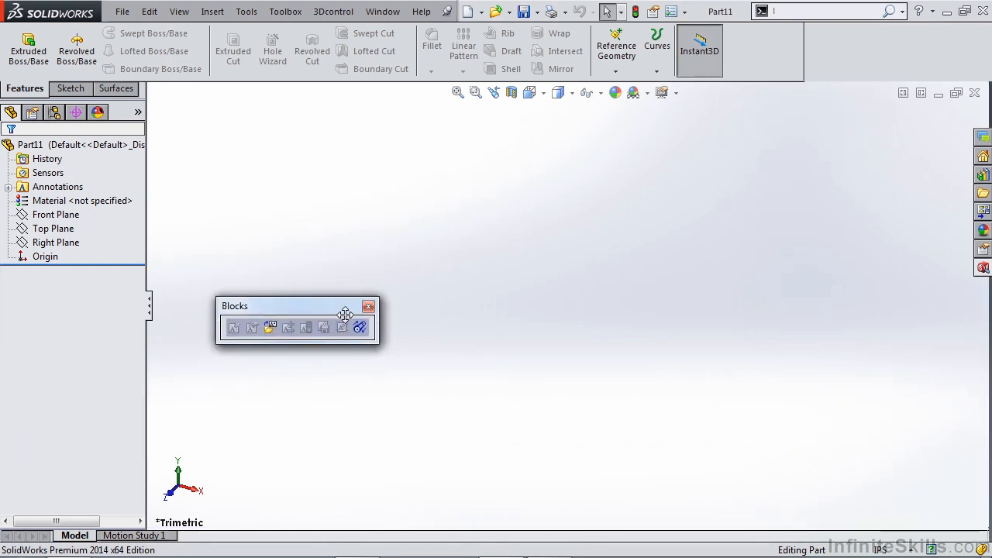
left_click_drag(345, 306, 441, 210)
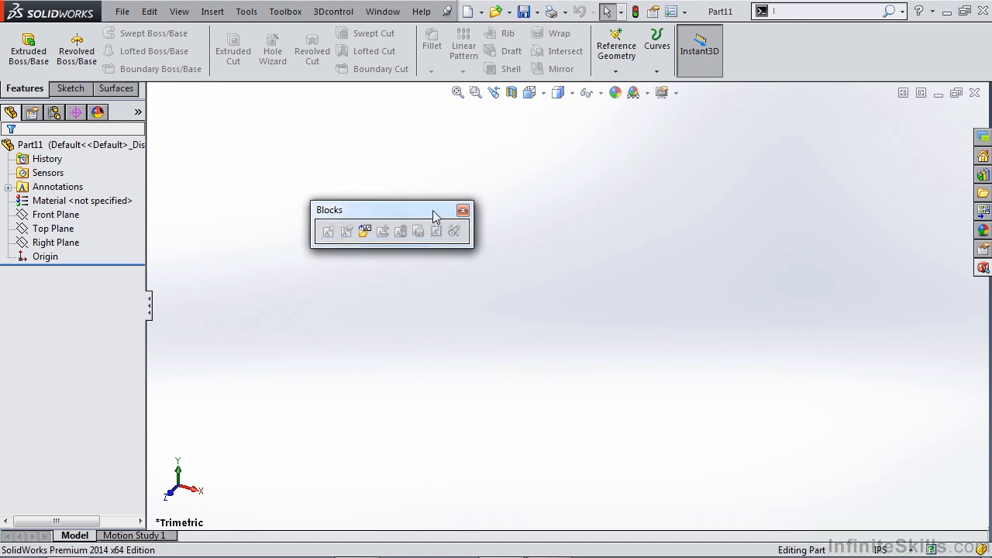
left_click(464, 211)
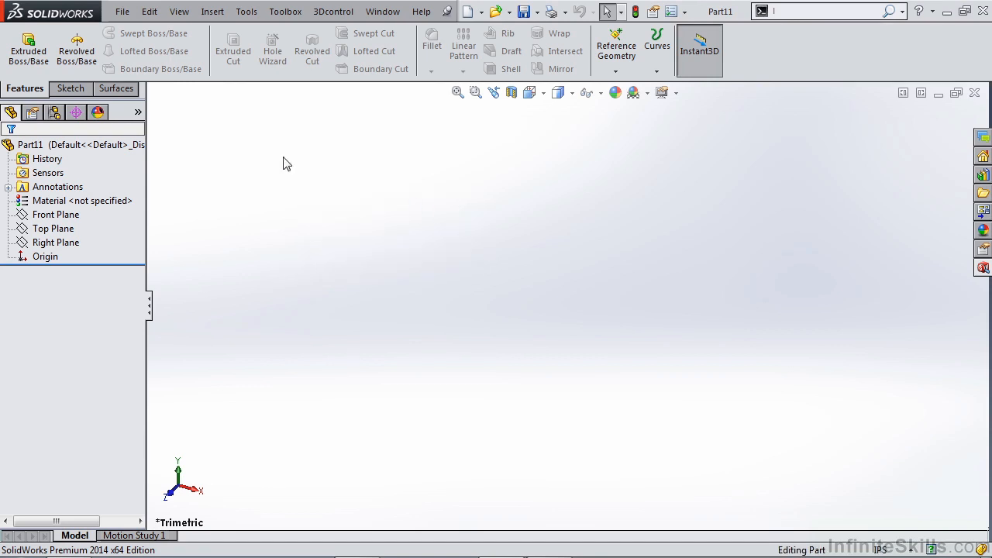
Step: Add a Blocks tab to the CommandManager through Customize CommandManager
right_click(116, 87)
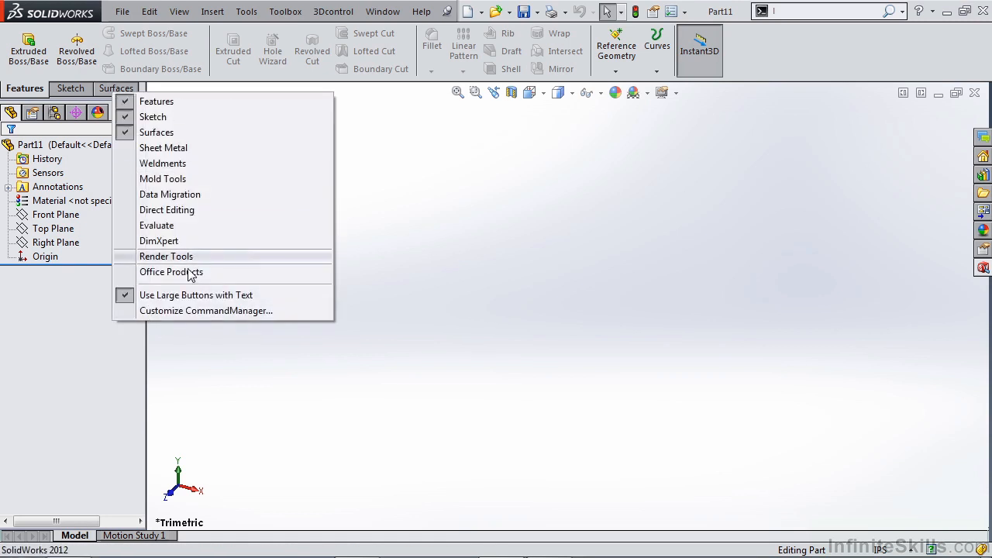
left_click(206, 310)
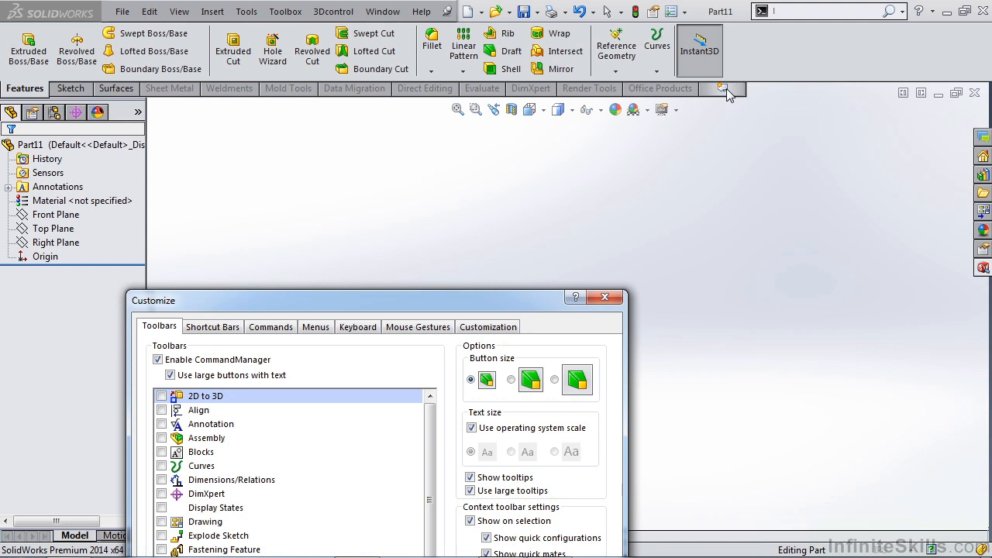
left_click(723, 89)
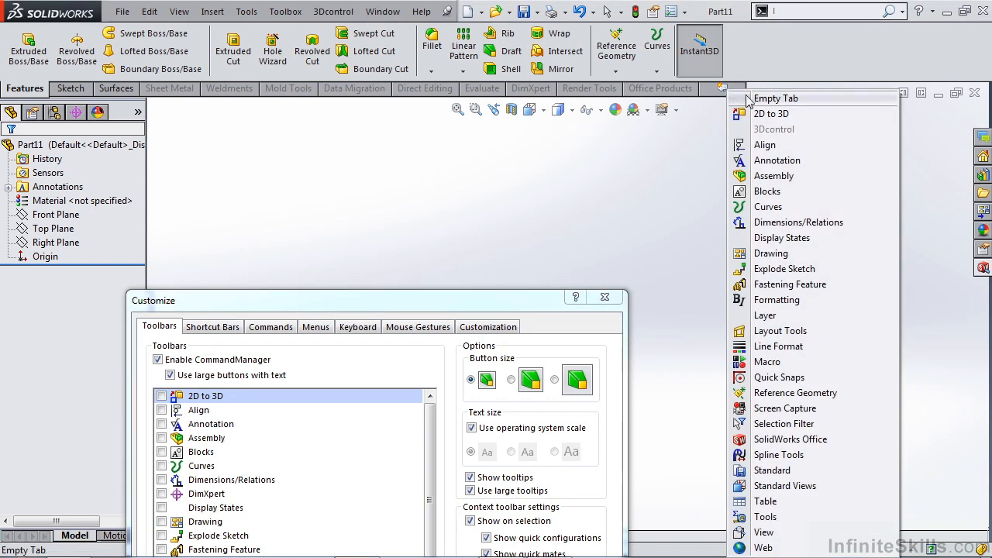
mouse_move(770, 101)
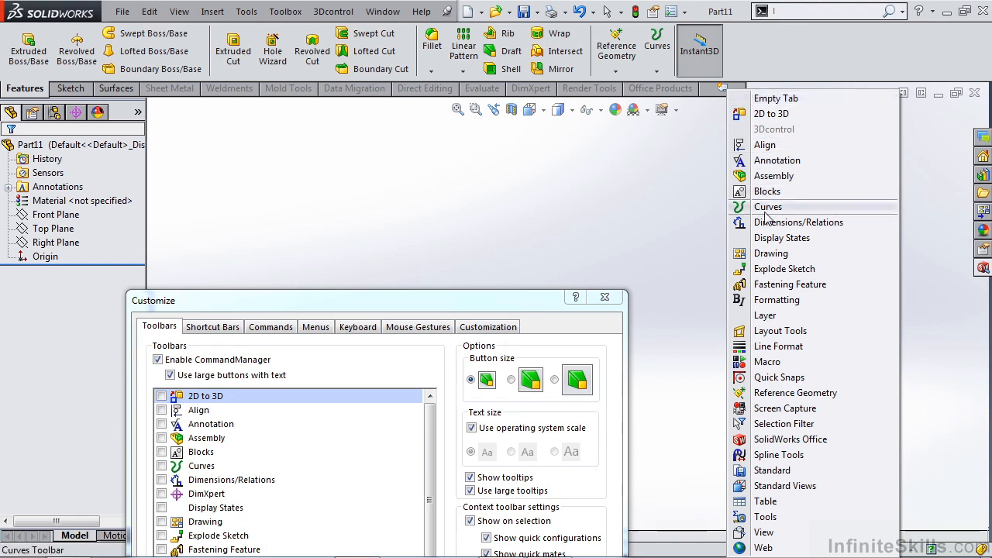
mouse_move(768, 192)
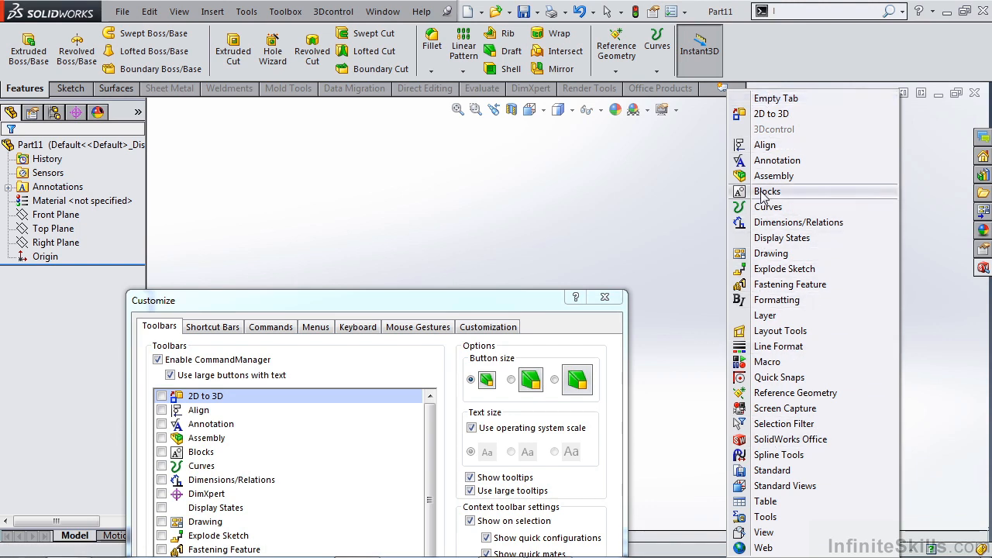
left_click(766, 192)
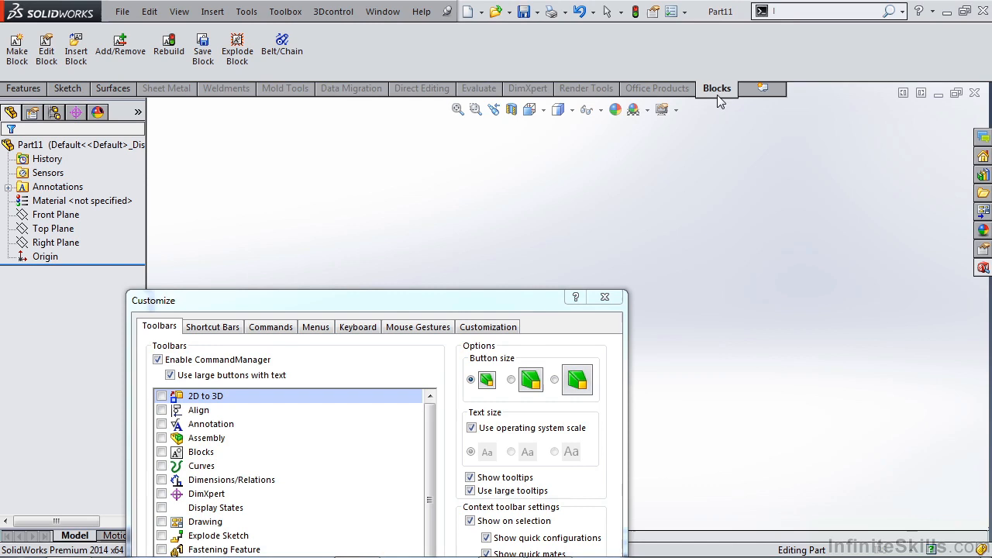
mouse_move(47, 47)
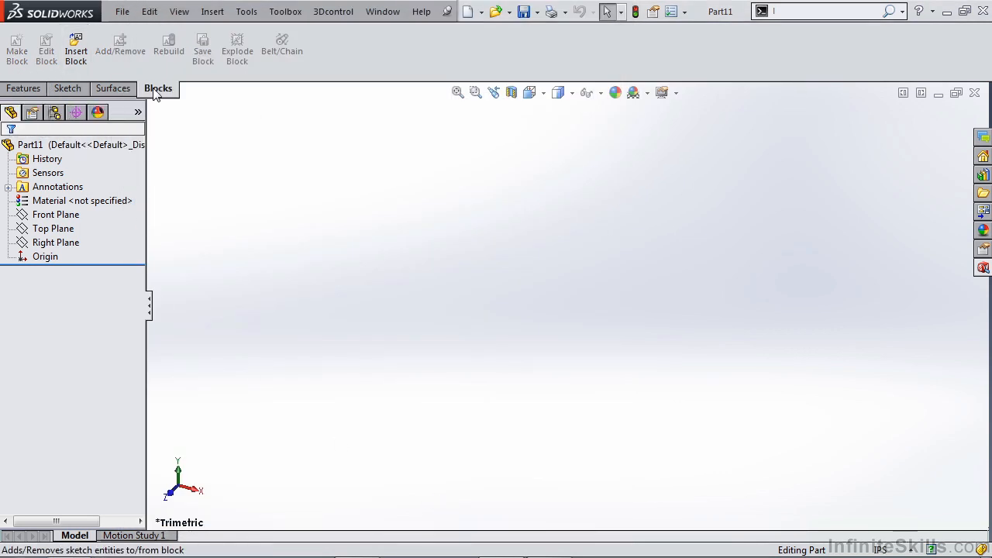
mouse_move(685, 15)
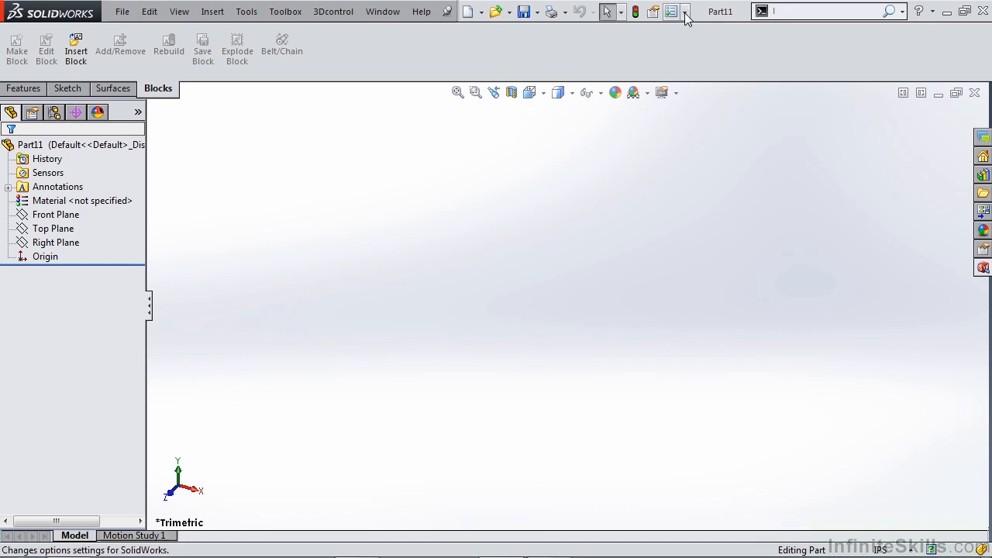
Step: Assign keyboard shortcut b to the Make Block command via Customize > Keyboard, searching 'make bl'
left_click(685, 17)
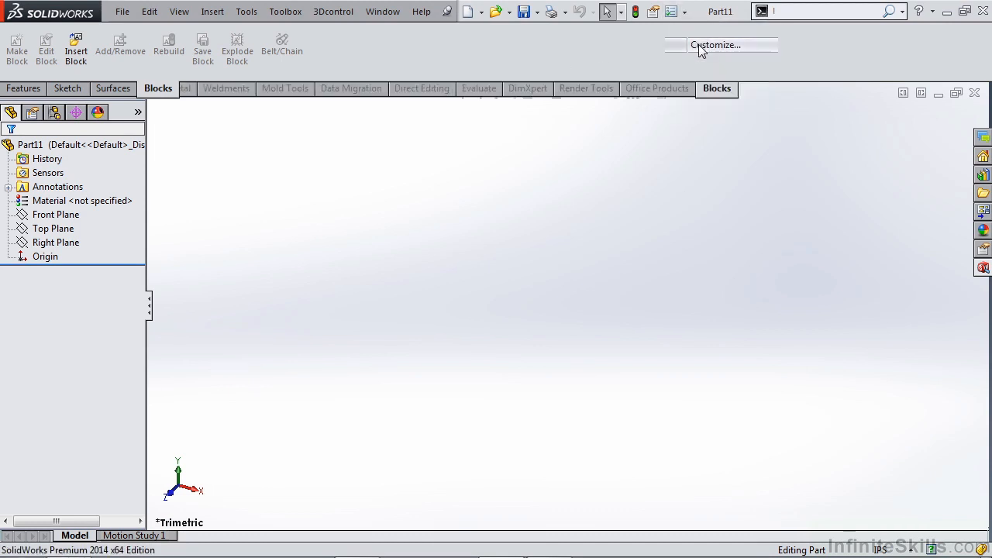
left_click(715, 43)
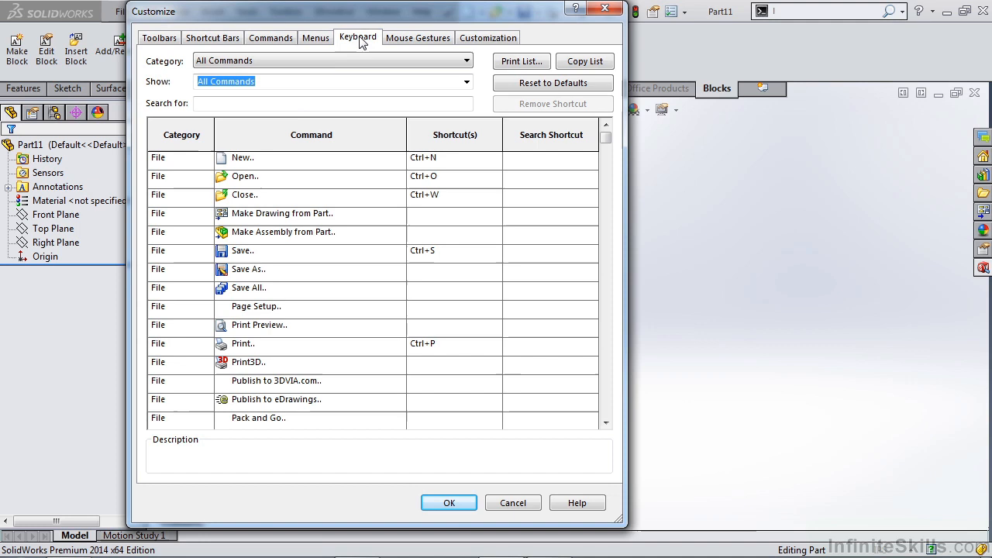
type("m")
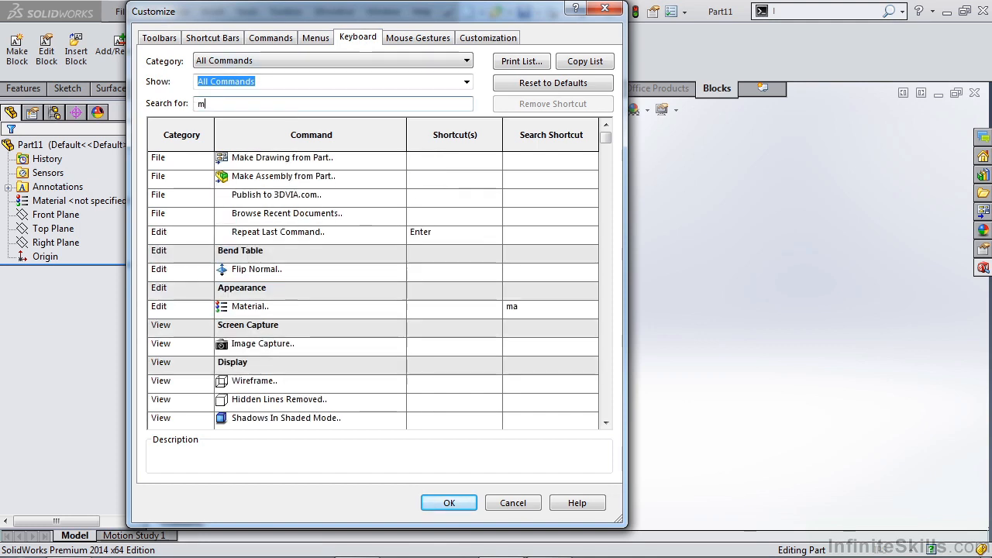
type("make bl")
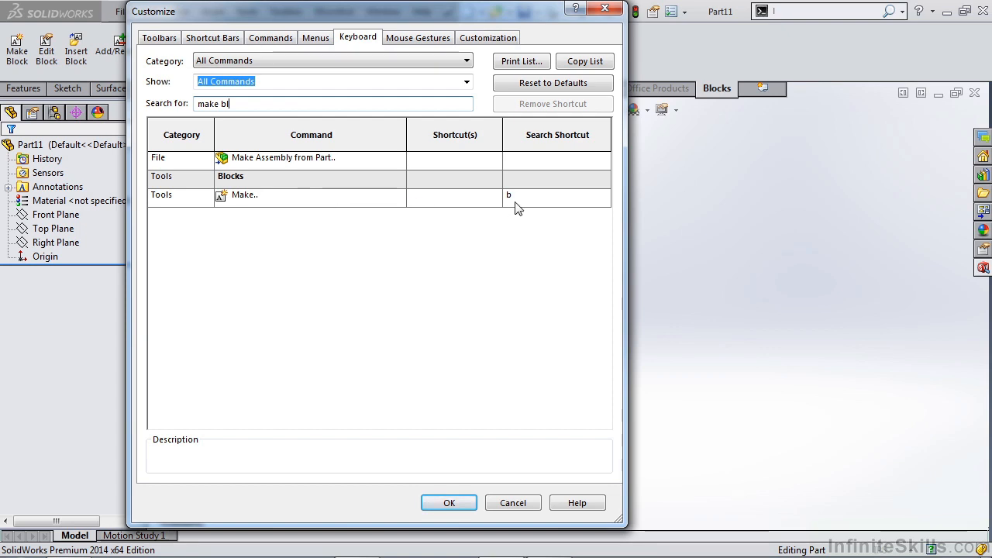
mouse_move(518, 198)
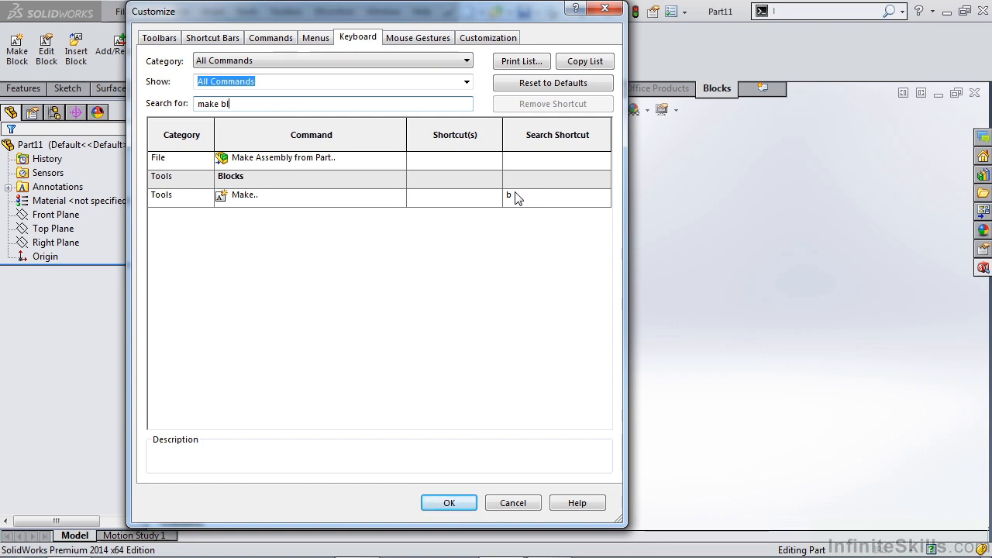
mouse_move(519, 202)
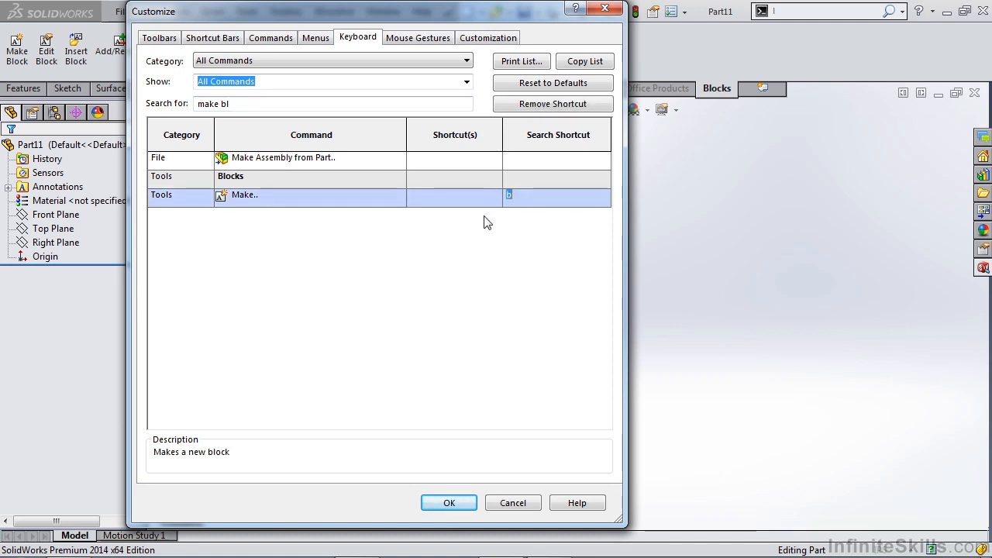
left_click(448, 502)
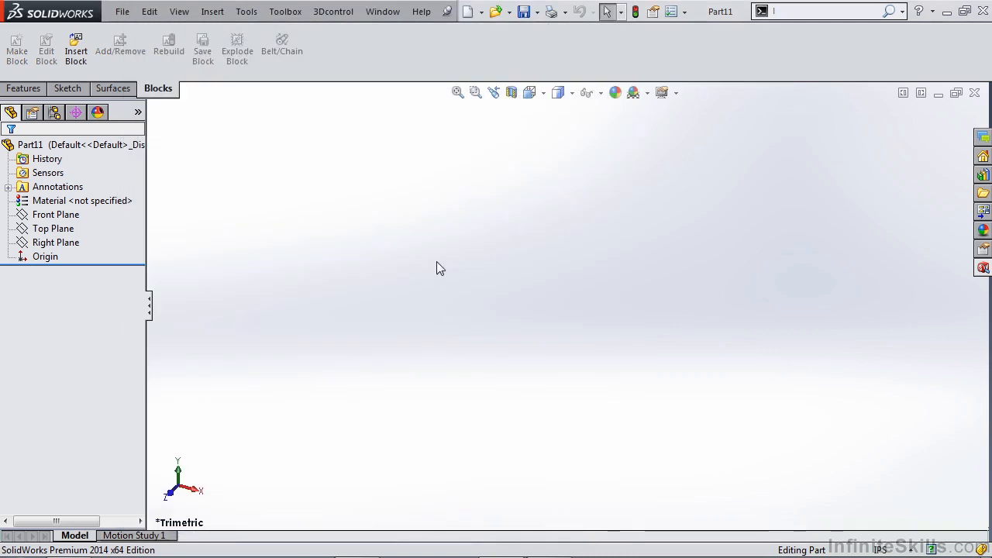